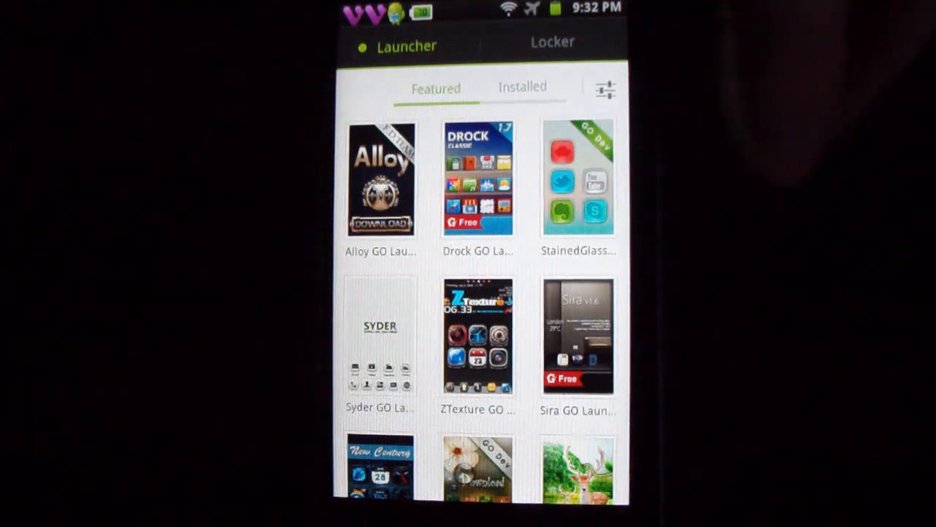
- Leave the featured launcher themes and switch over to GO Weather EX
left_click(522, 86)
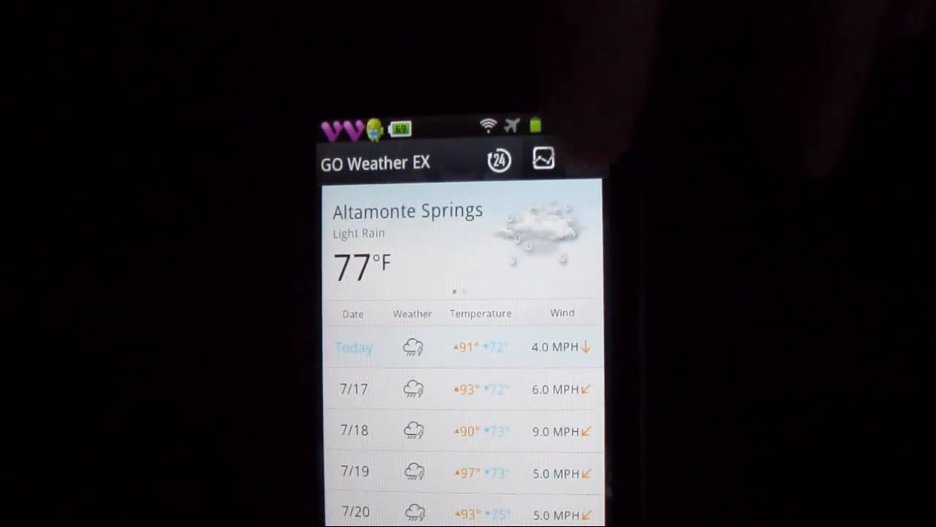
- Return from the Altamonte Springs forecast to the home screen's 77° weather widget
left_click(587, 156)
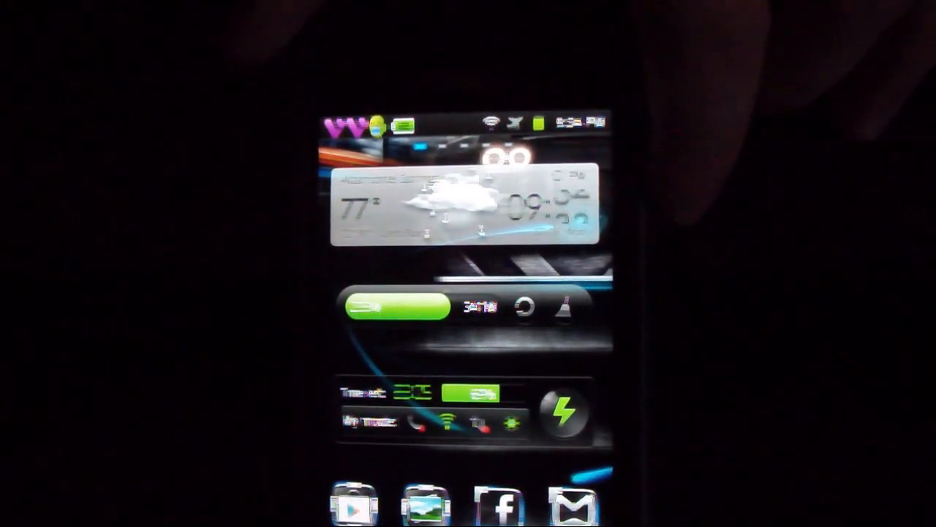
- Tap the power widget to bring up GO Power Master's battery mode picker
left_click(395, 306)
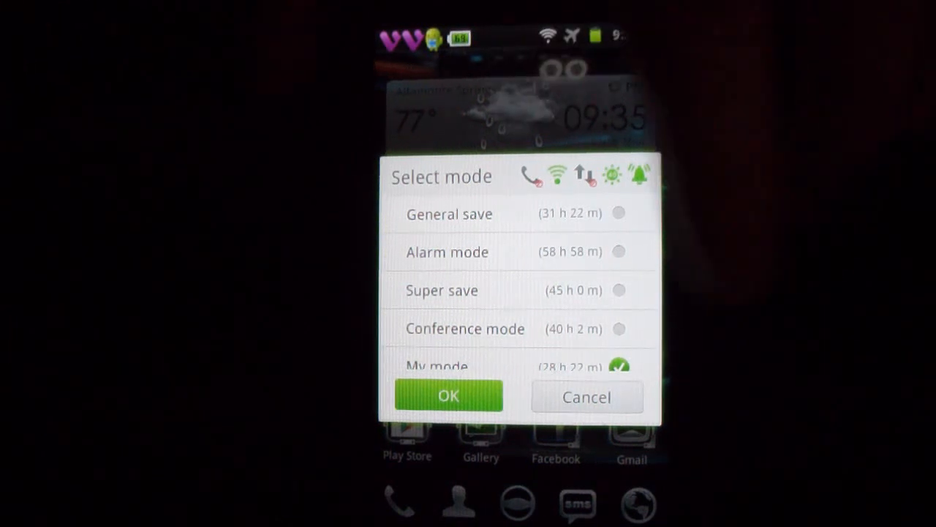
- Confirm My mode as the power mode and view the 69% battery overview
left_click(448, 396)
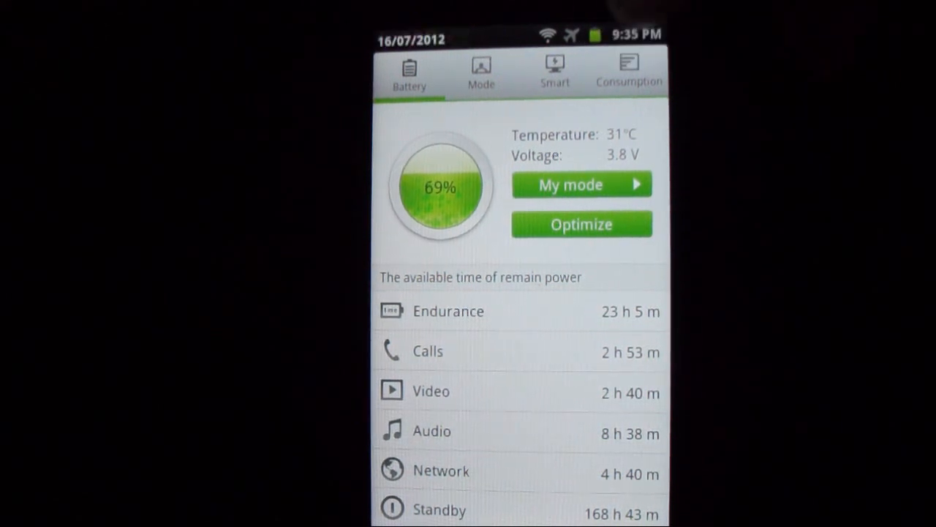
left_click(554, 73)
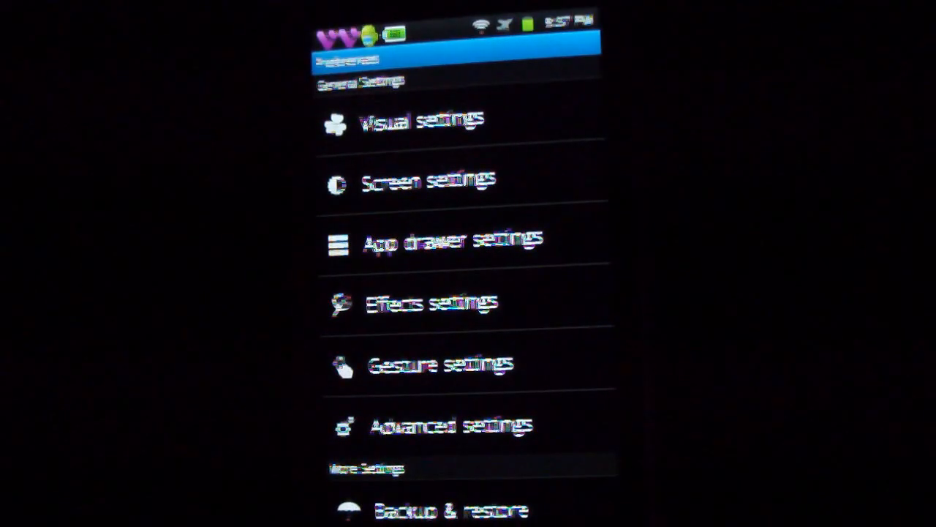
- Browse the Featured launcher themes like Alloy, Drock and StainedGlass
left_click(417, 120)
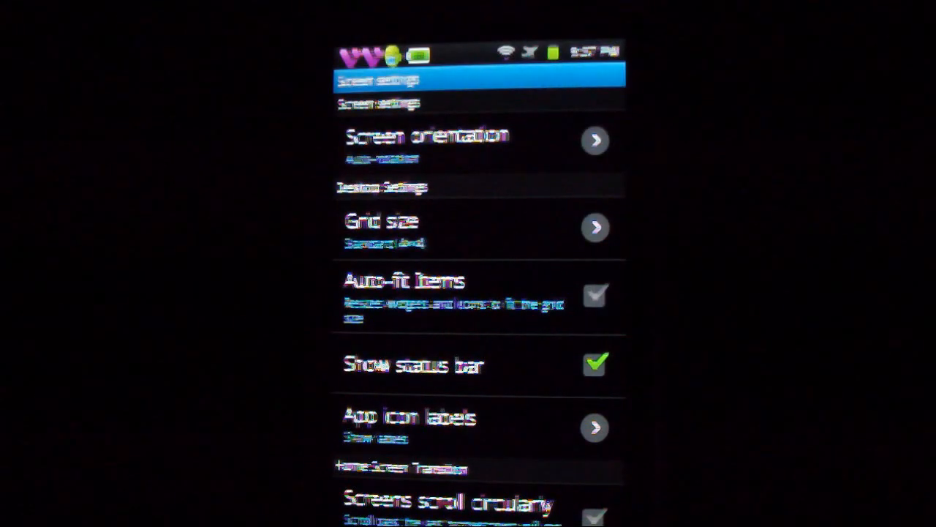
scroll("down", 3)
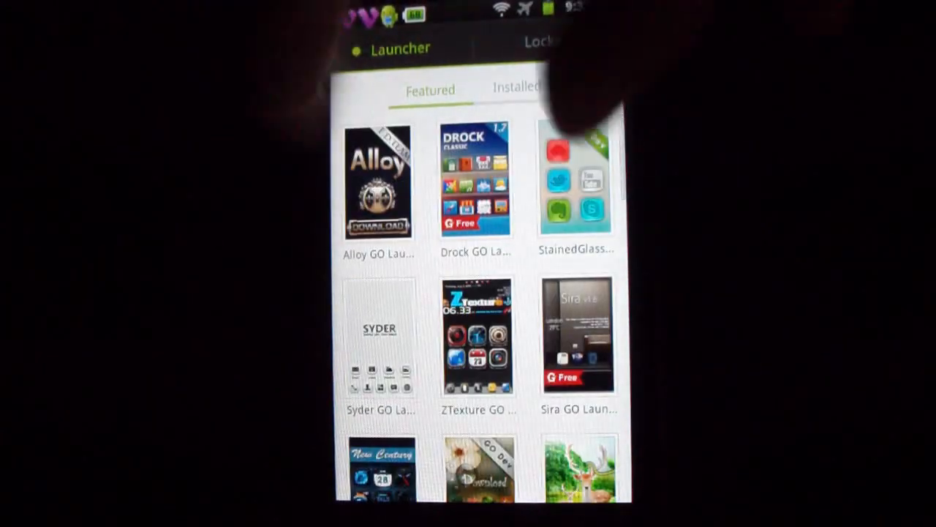
left_click(516, 86)
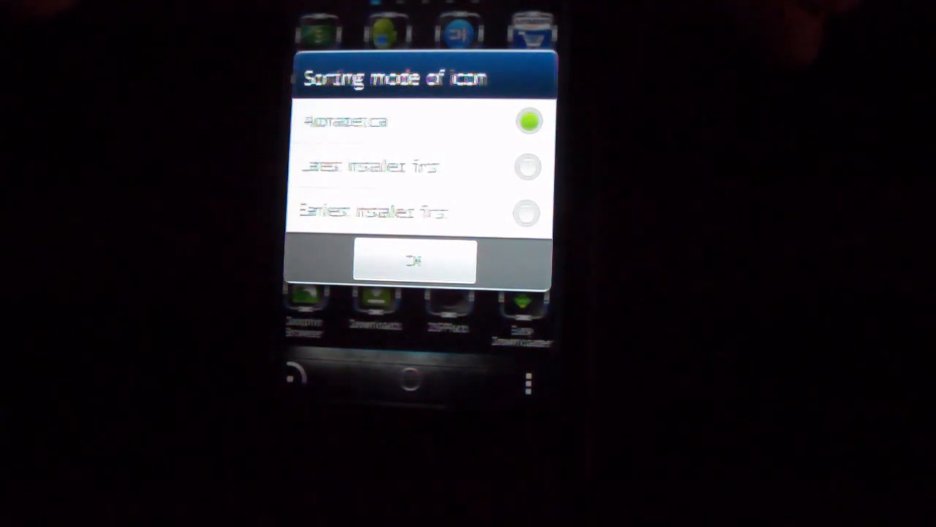
- Confirm alphabetical sorting of the drawer icons
left_click(415, 261)
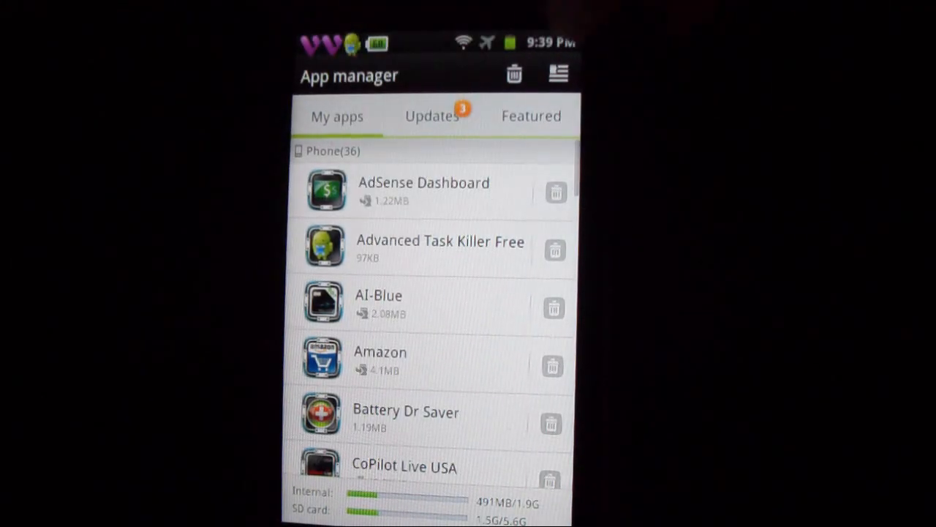
- Check the three pending app updates, then view the All Time Great featured apps
left_click(432, 116)
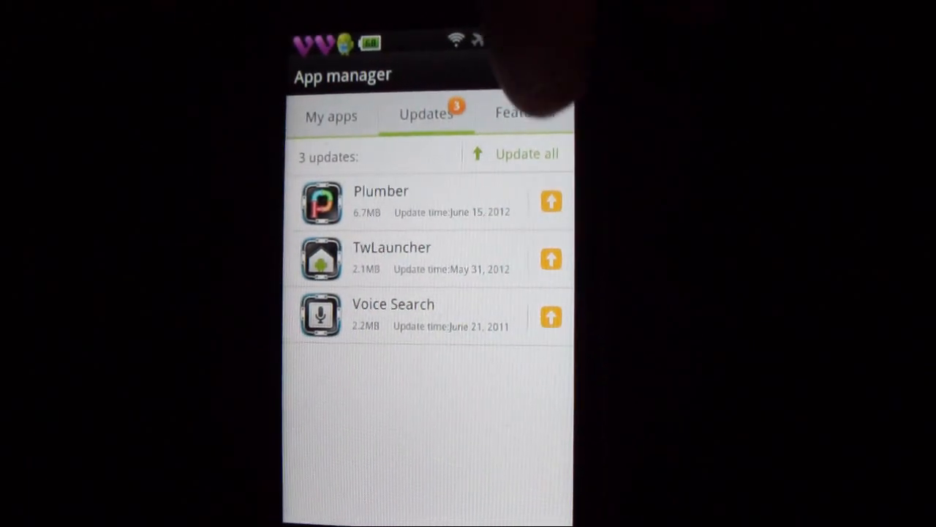
left_click(520, 114)
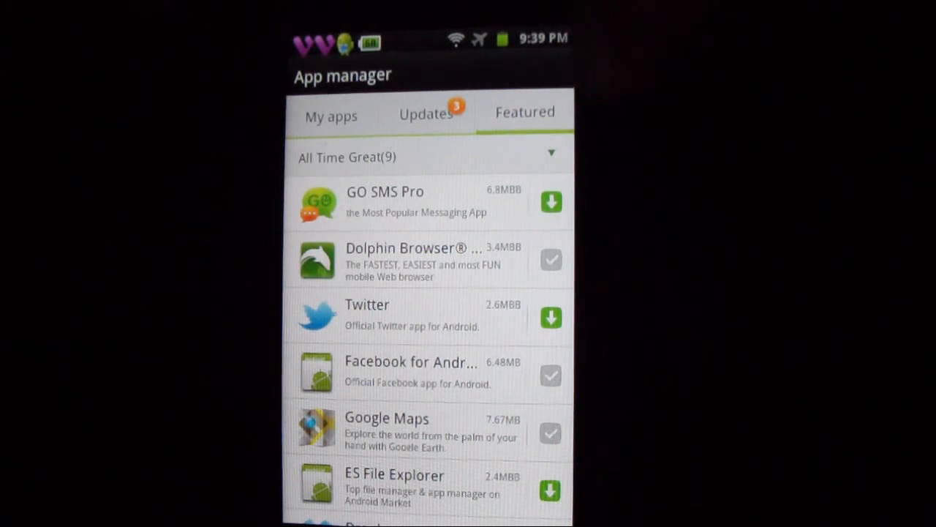